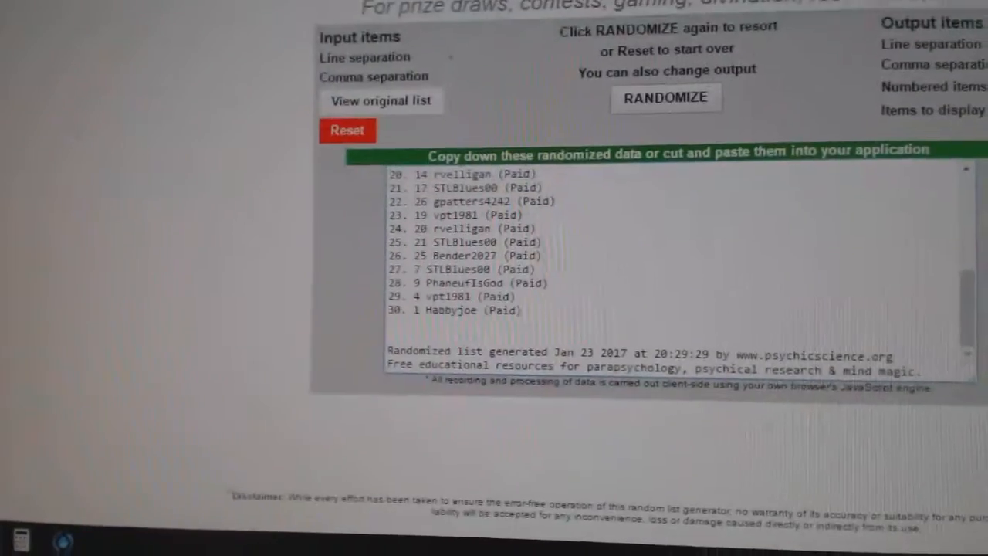
# Reshuffle the 30 participant city names twice more and review the new order with its timestamp.
pyautogui.click(660, 112)
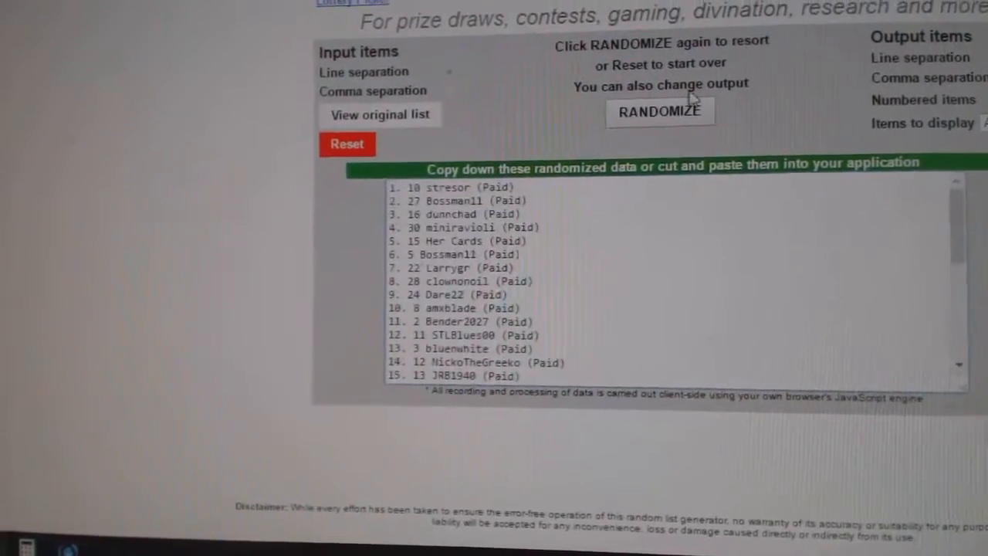
pyautogui.click(661, 111)
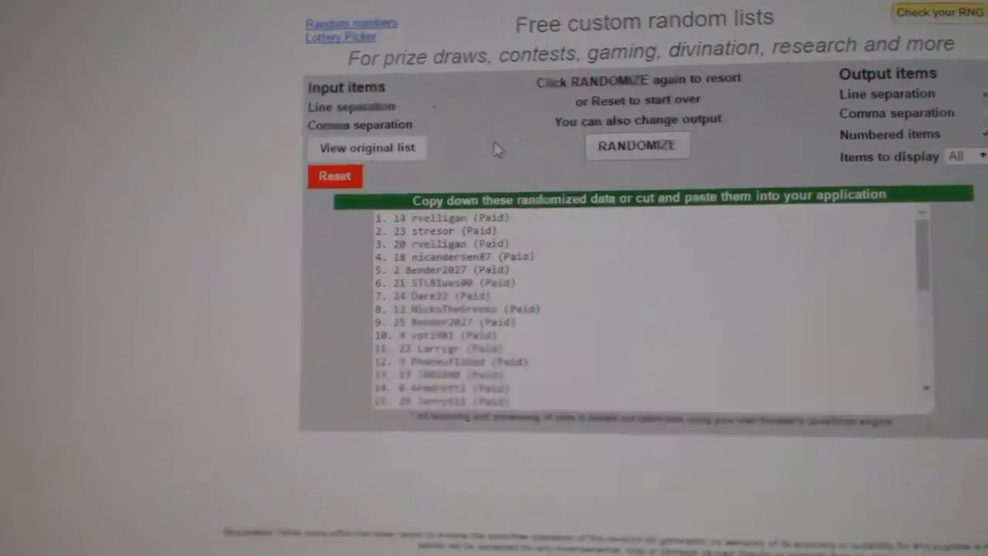
pyautogui.scroll(-3)
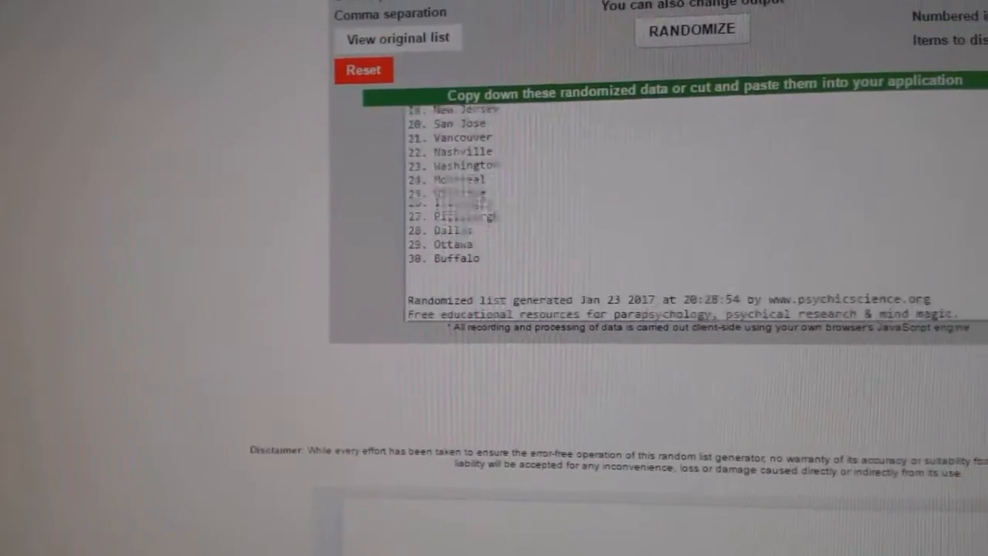
# Reshuffle the team names twice into a new order starting with Ottawa, Edmonton and Toronto.
pyautogui.click(690, 29)
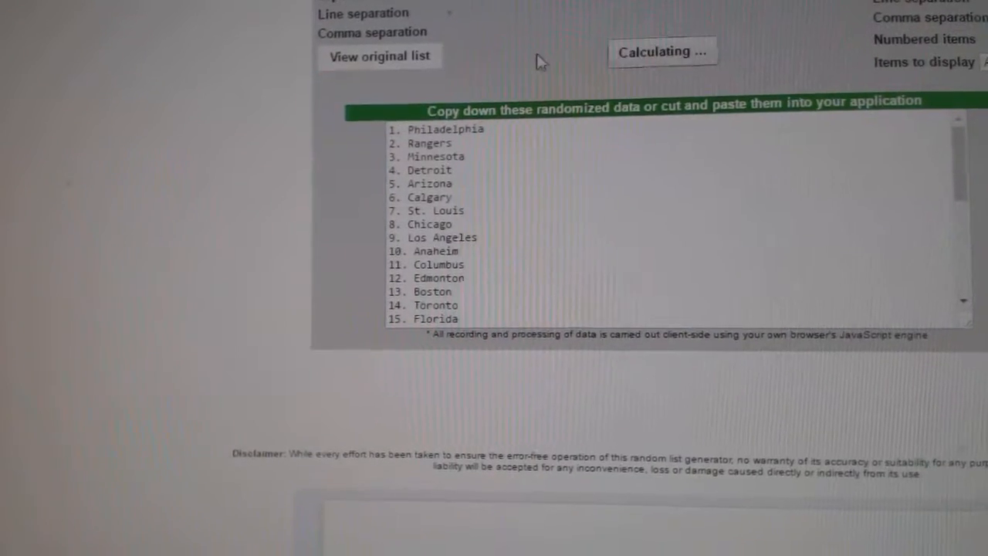
pyautogui.click(662, 53)
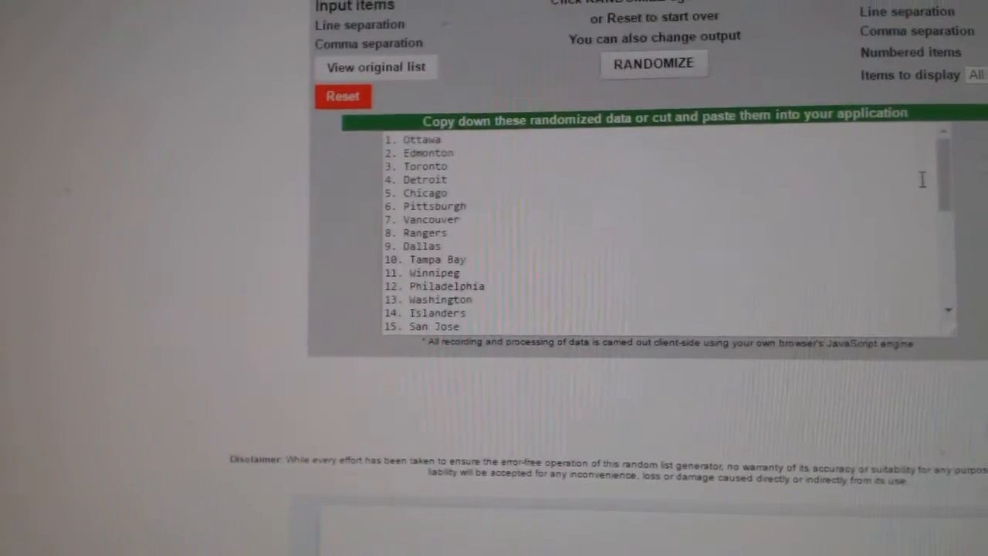